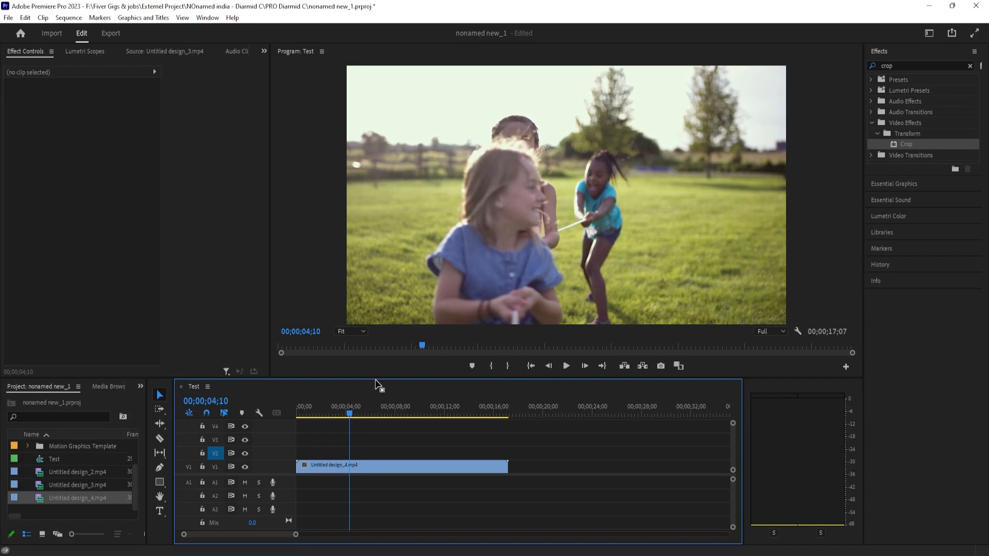
{"action": "mouse_move", "coordinate": [474, 223]}
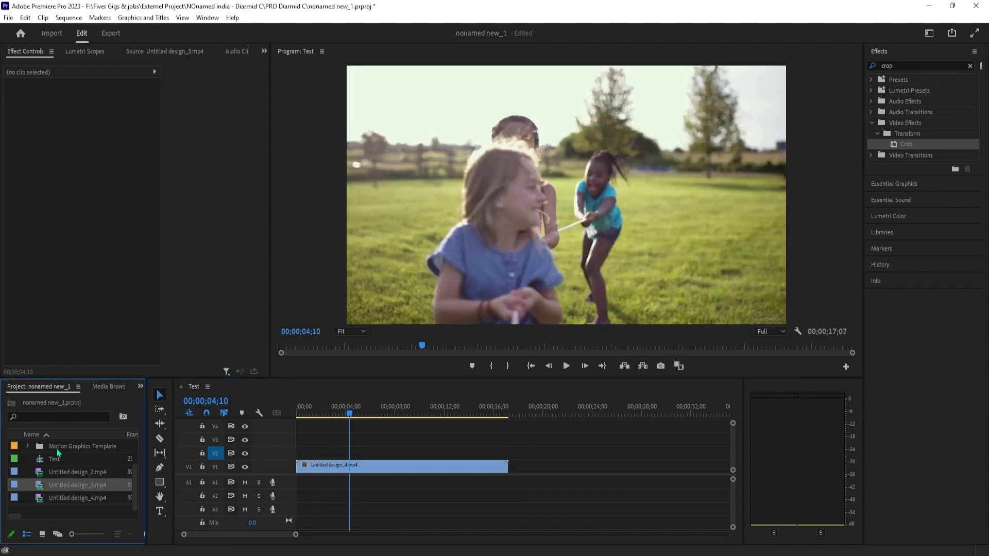
Preview the cat and dog clips (Untitled design_2 and _3) from the Project panel before placing them on V2 and V3.
{"action": "left_click", "coordinate": [78, 471]}
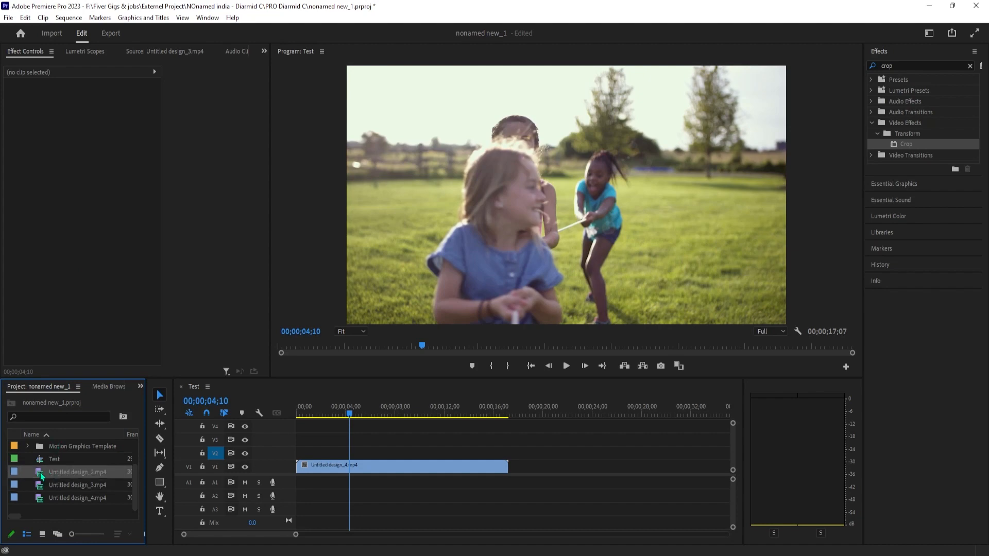
{"action": "double_click", "coordinate": [80, 472]}
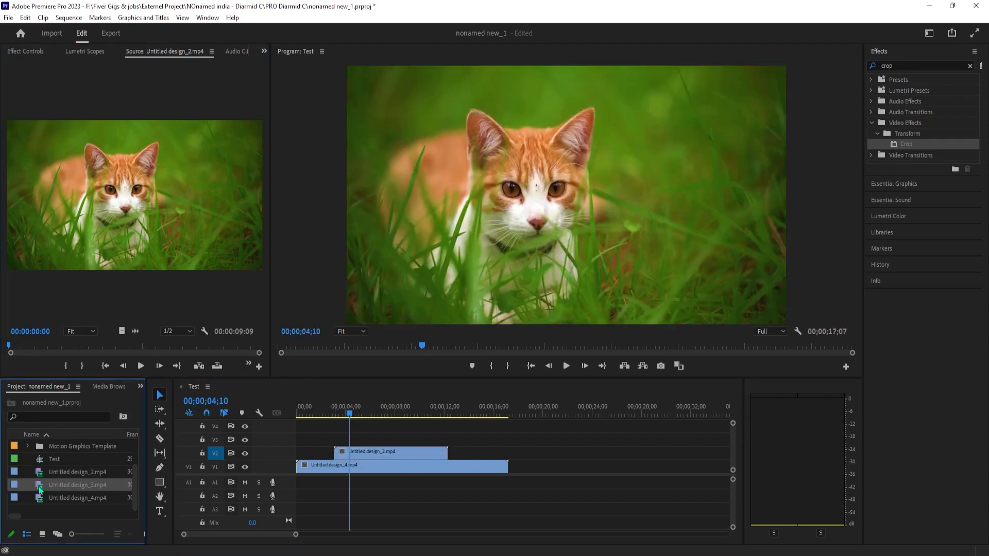
{"action": "double_click", "coordinate": [77, 484]}
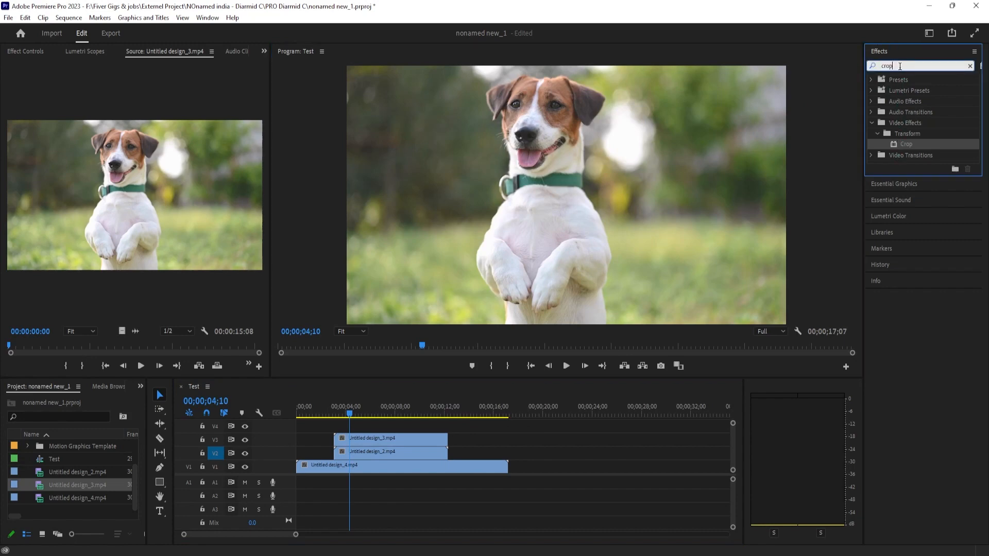
Apply the Crop effect to the dog clip on V3.
{"action": "left_click_drag", "start_coordinate": [906, 144], "coordinate": [375, 431]}
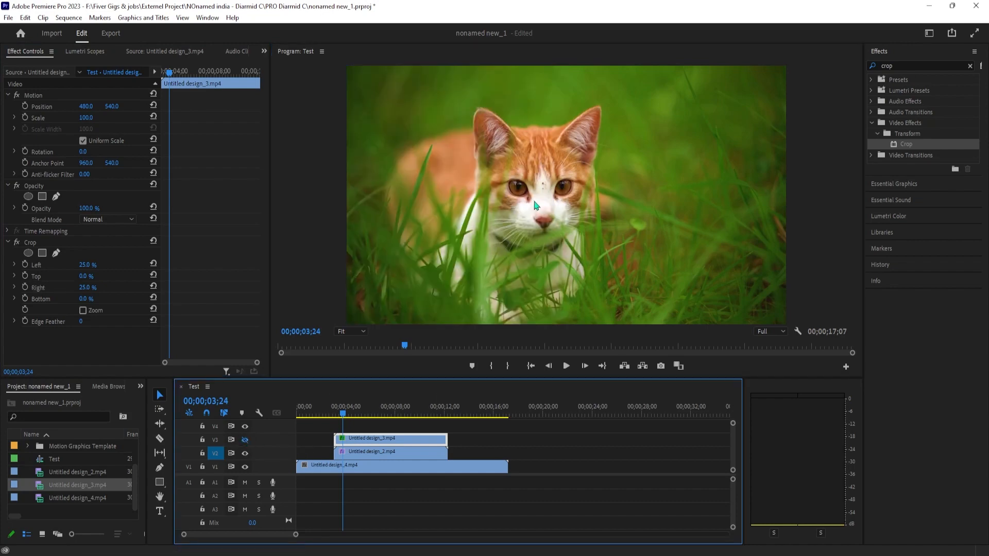
{"action": "mouse_move", "coordinate": [86, 276]}
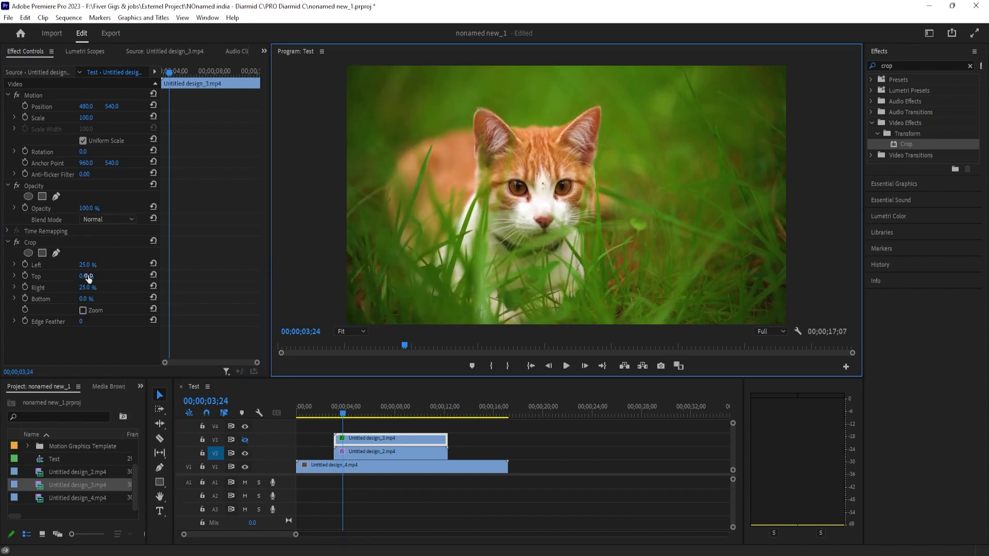
Crop the V2 cat clip to Left 10% and Right 25% in Effect Controls.
{"action": "left_click", "coordinate": [372, 451]}
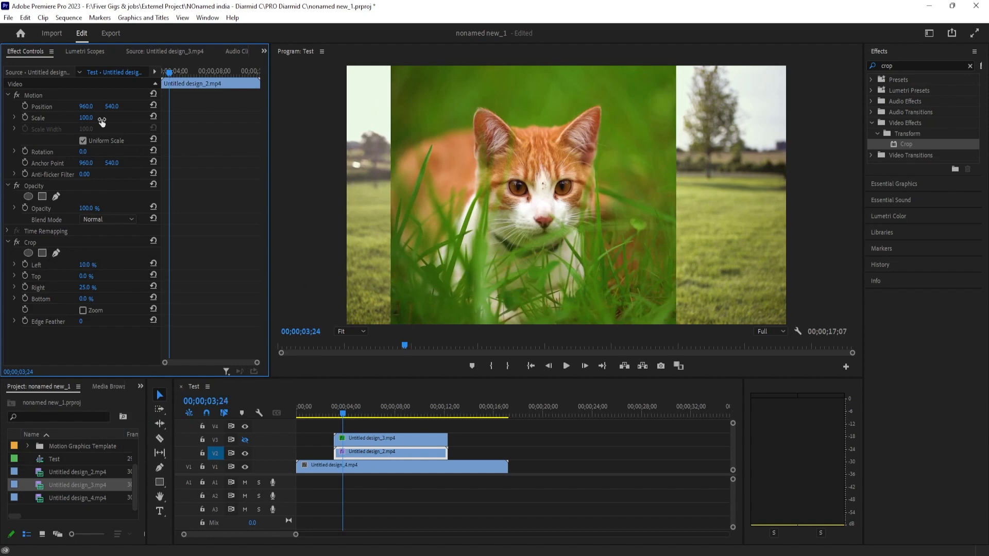
{"action": "left_click_drag", "start_coordinate": [85, 106], "coordinate": [101, 106]}
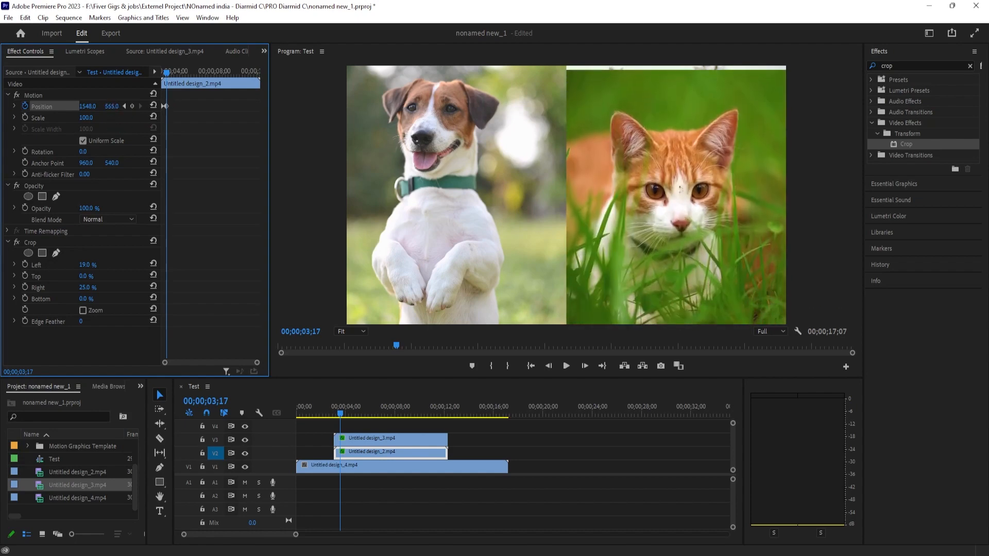
Nudge the cat clip's vertical position in Effect Controls.
{"action": "left_click_drag", "start_coordinate": [111, 105], "coordinate": [112, 95]}
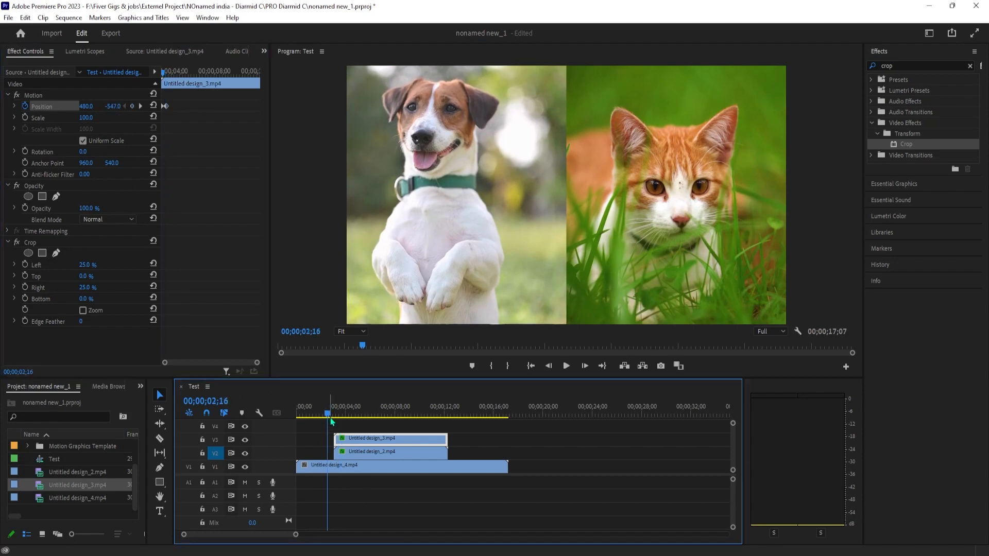
Move the playhead to 2;16, the start of the dog's slide-in.
{"action": "left_click", "coordinate": [565, 366]}
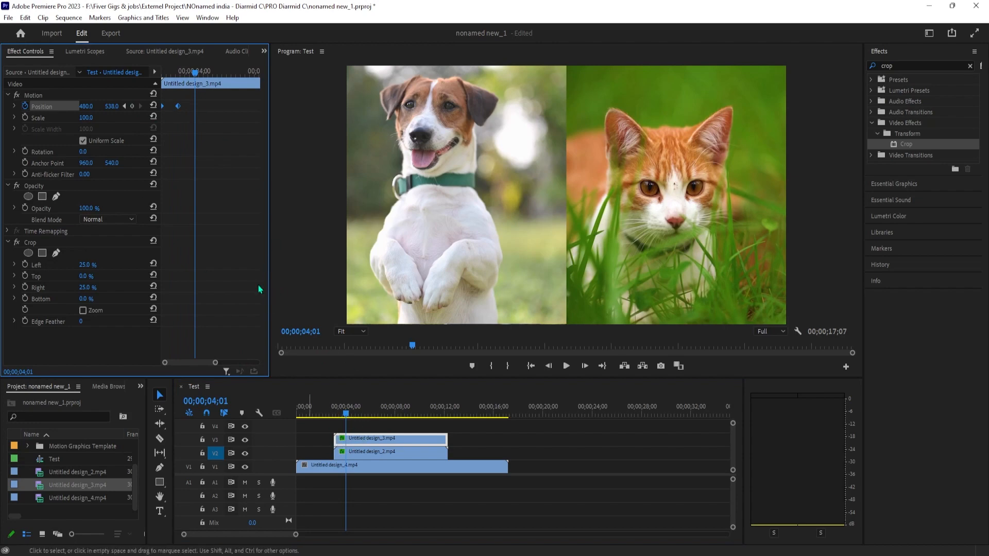
Set Bezier interpolation on the dog's Position keyframe and Ease In on the cat's.
{"action": "right_click", "coordinate": [179, 105]}
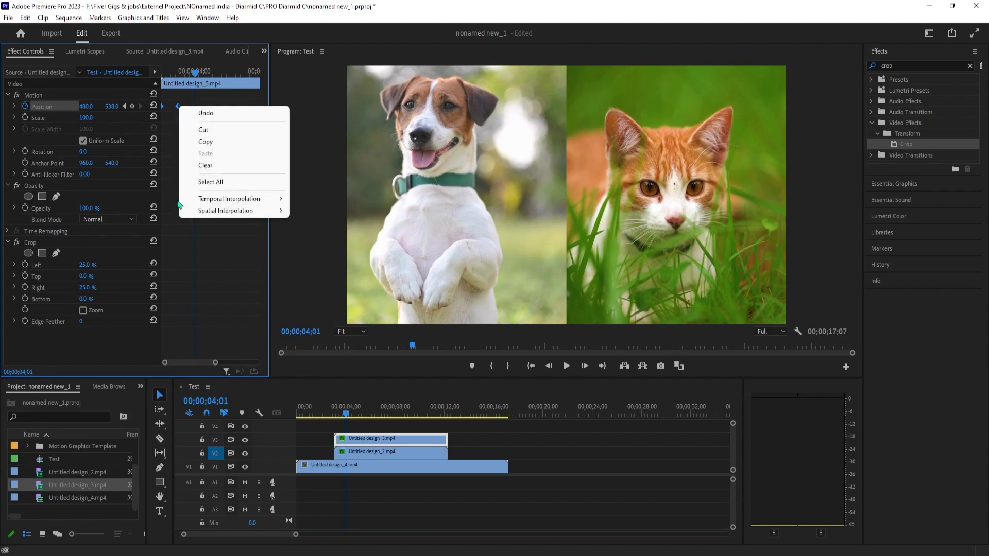
{"action": "mouse_move", "coordinate": [229, 199]}
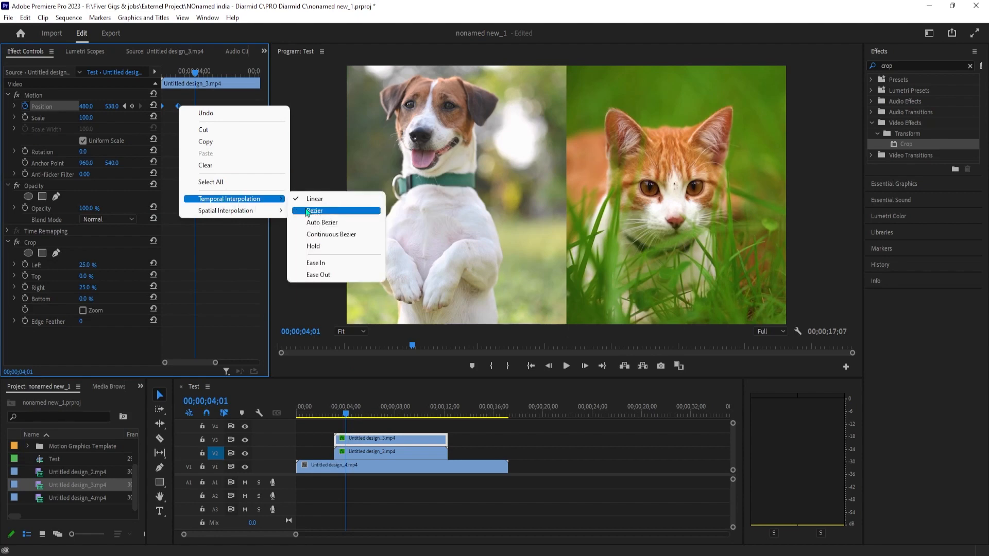
{"action": "mouse_move", "coordinate": [318, 265]}
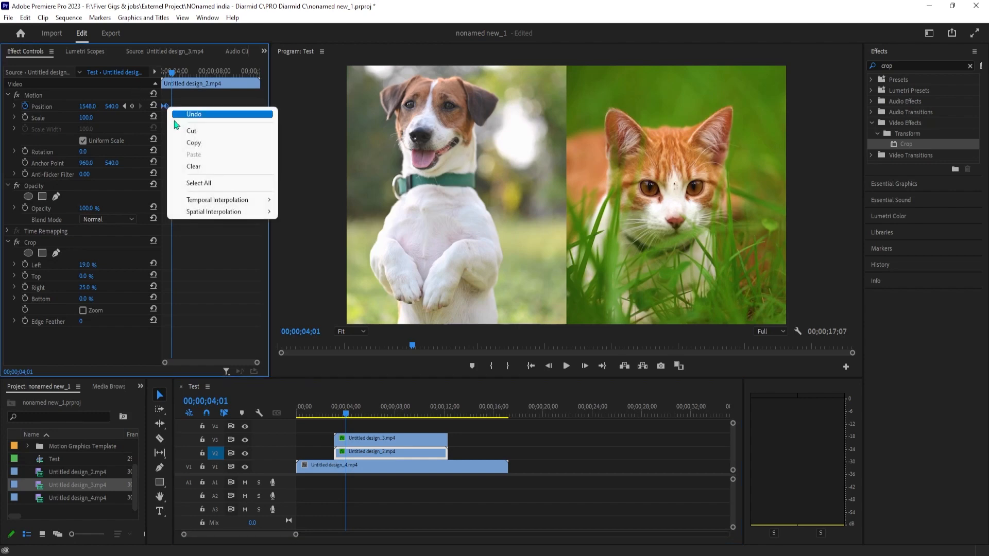
{"action": "mouse_move", "coordinate": [217, 199]}
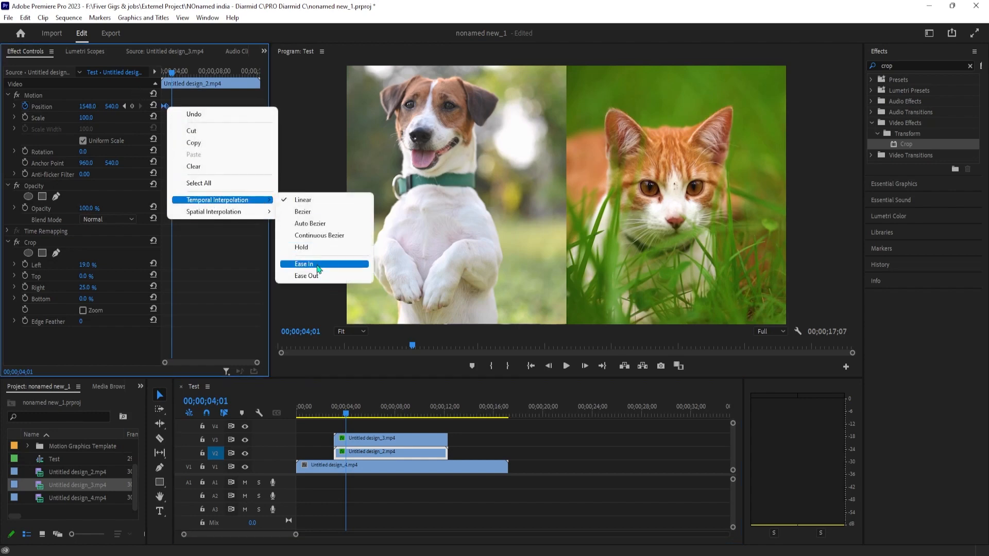
{"action": "left_click", "coordinate": [304, 263]}
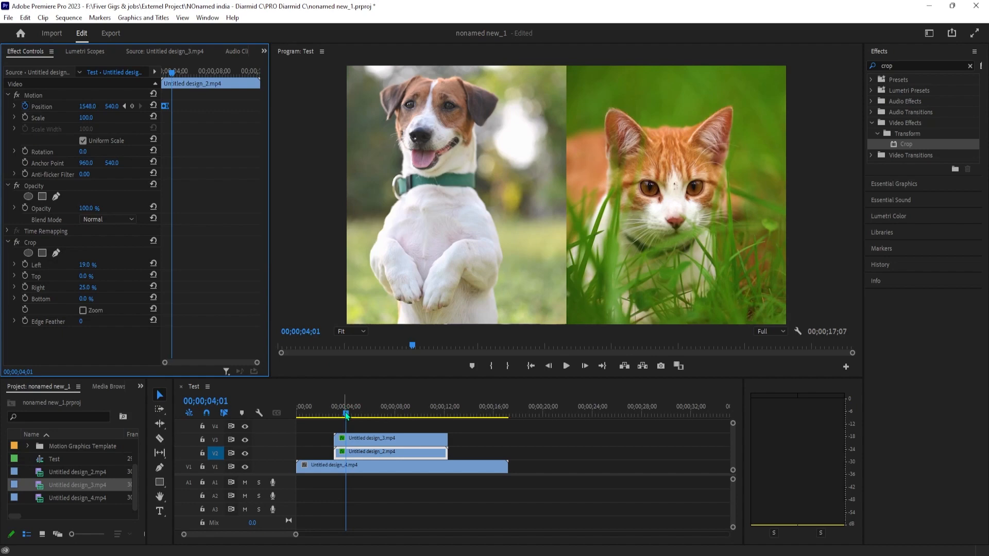